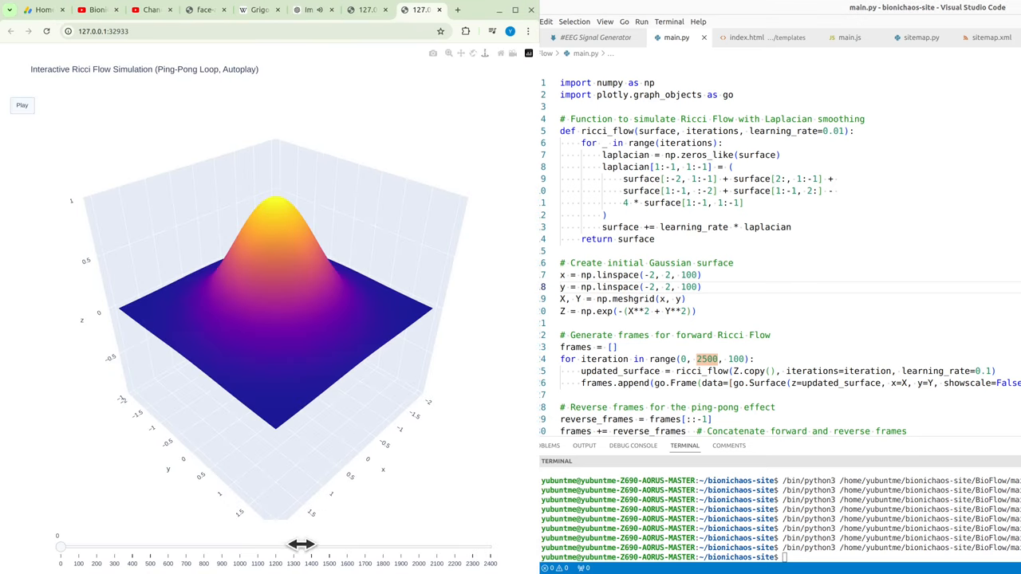
mouse_move(29, 555)
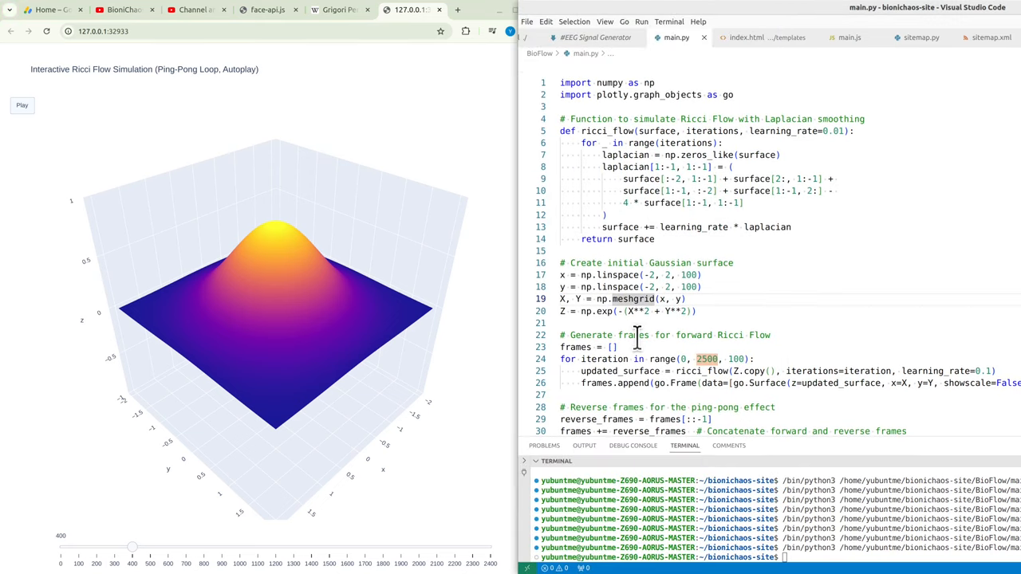
Review the frame-generation code and scrub the animation slider back to an earlier iteration
scroll("down", 3)
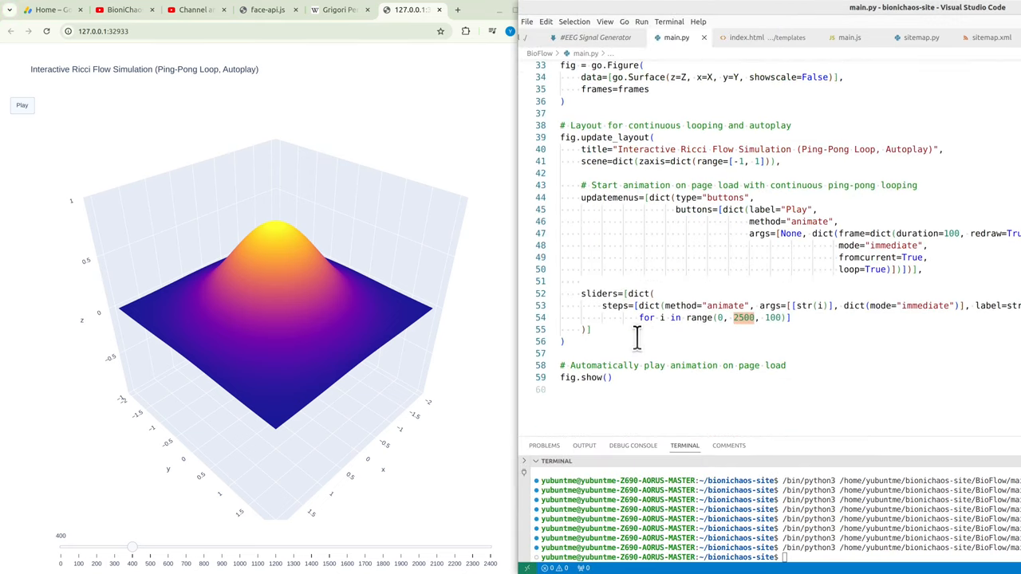
scroll("up", 3)
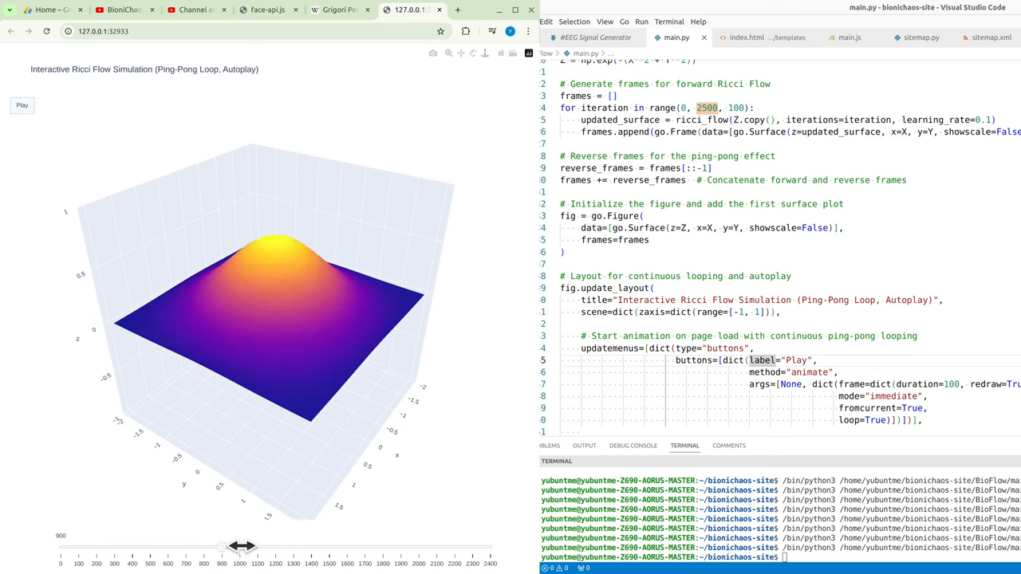
left_click_drag(243, 545, 210, 555)
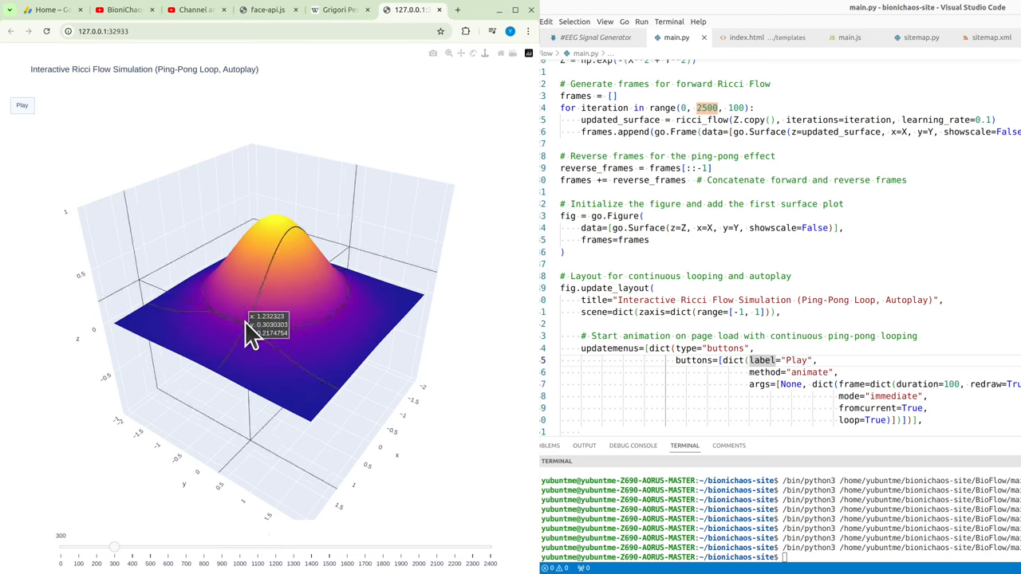
Orbit the Ricci flow surface to a top-down then side view, and scroll up to the ChatGPT answer
left_click_drag(252, 330, 279, 168)
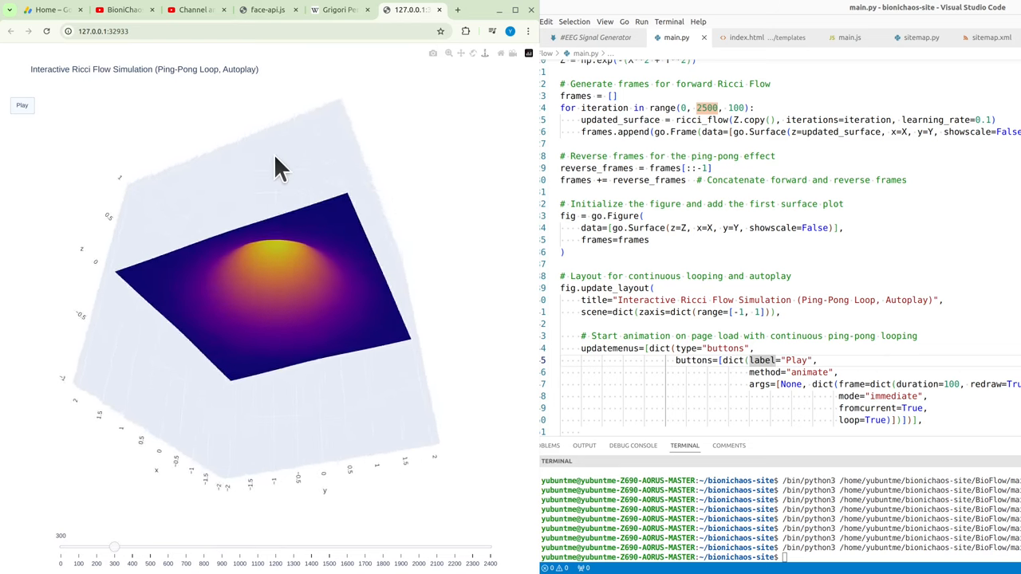
left_click_drag(279, 168, 252, 466)
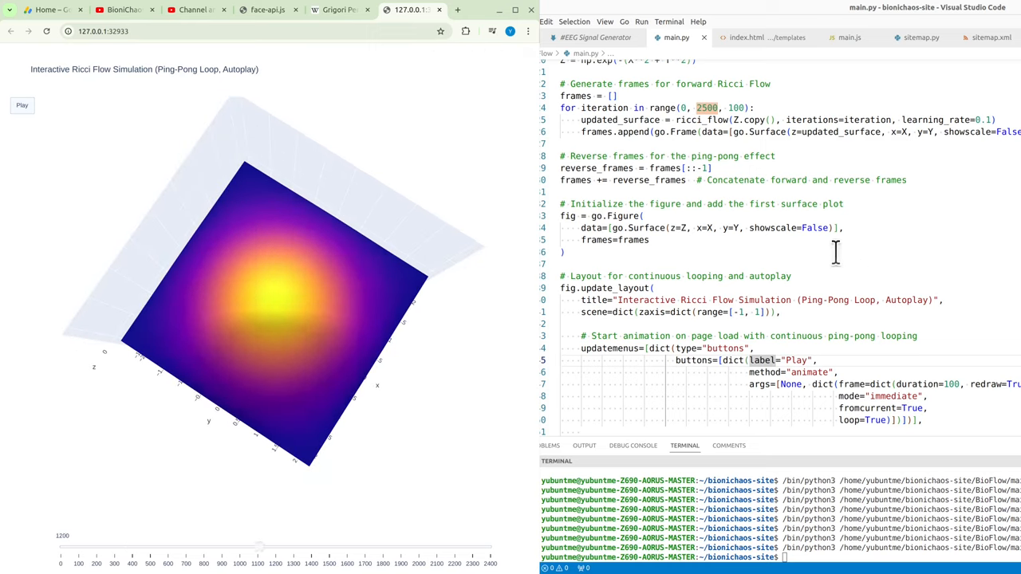
mouse_move(279, 311)
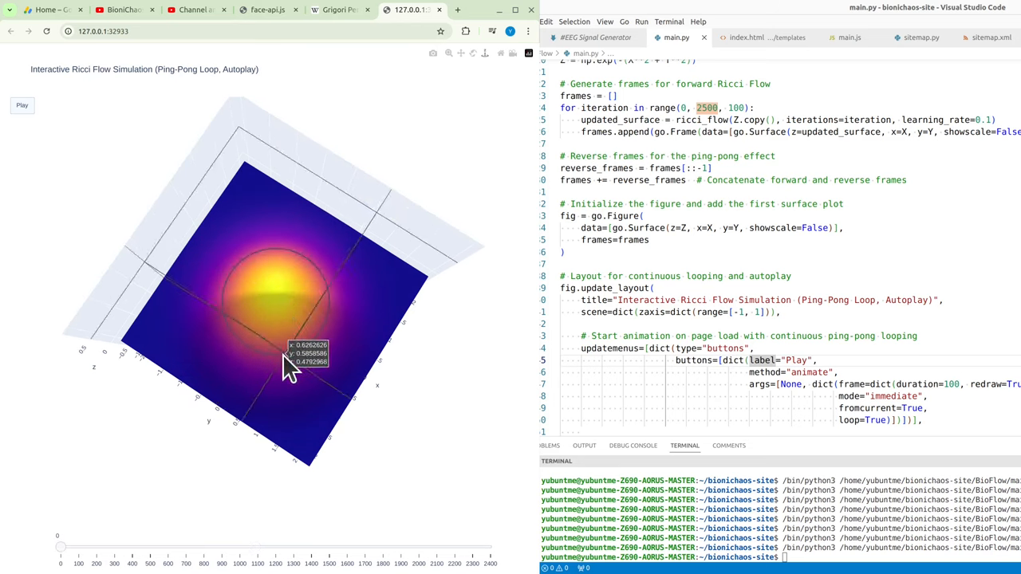
left_click_drag(287, 370, 258, 204)
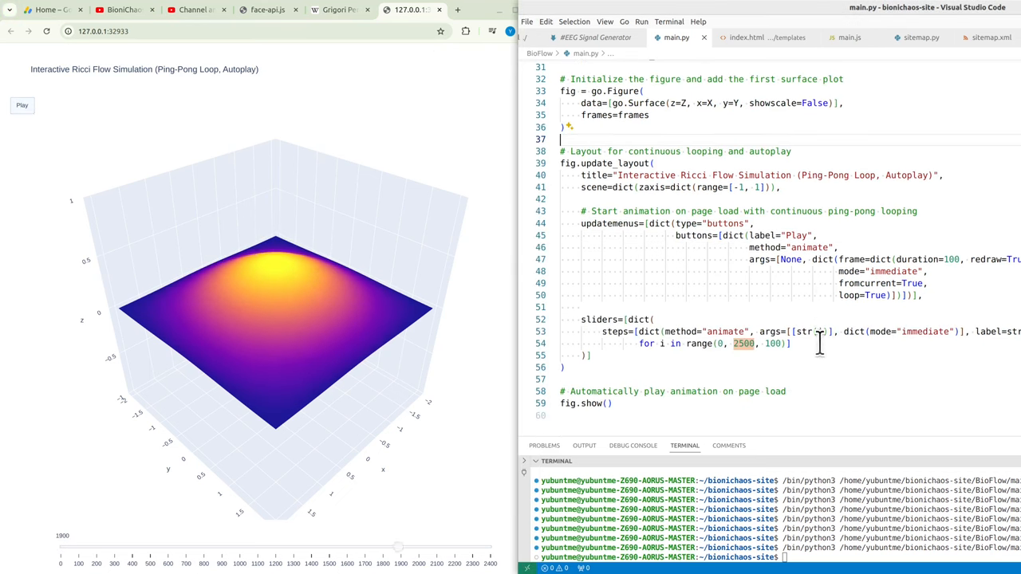
scroll("up", 3)
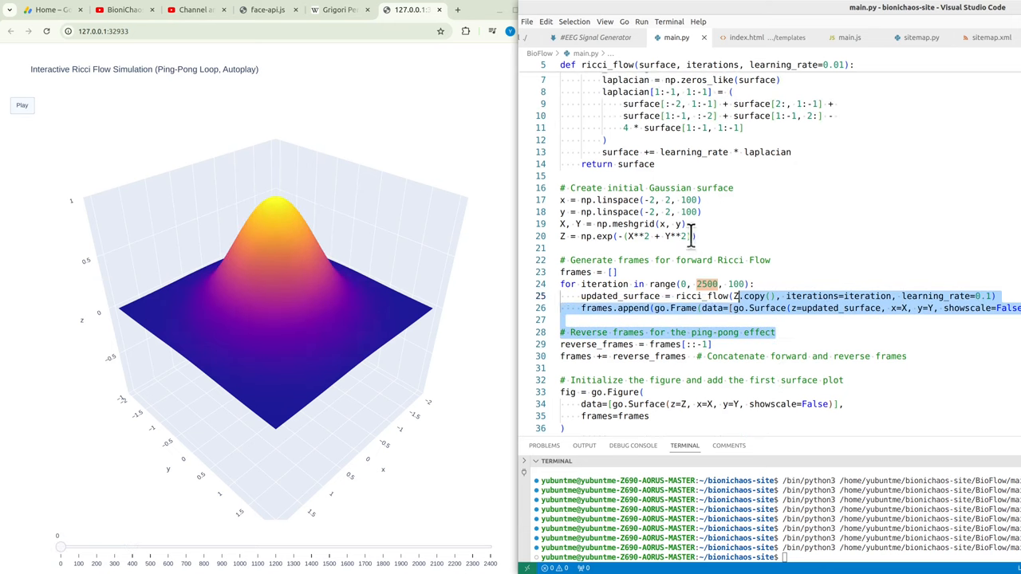
scroll("up", 3)
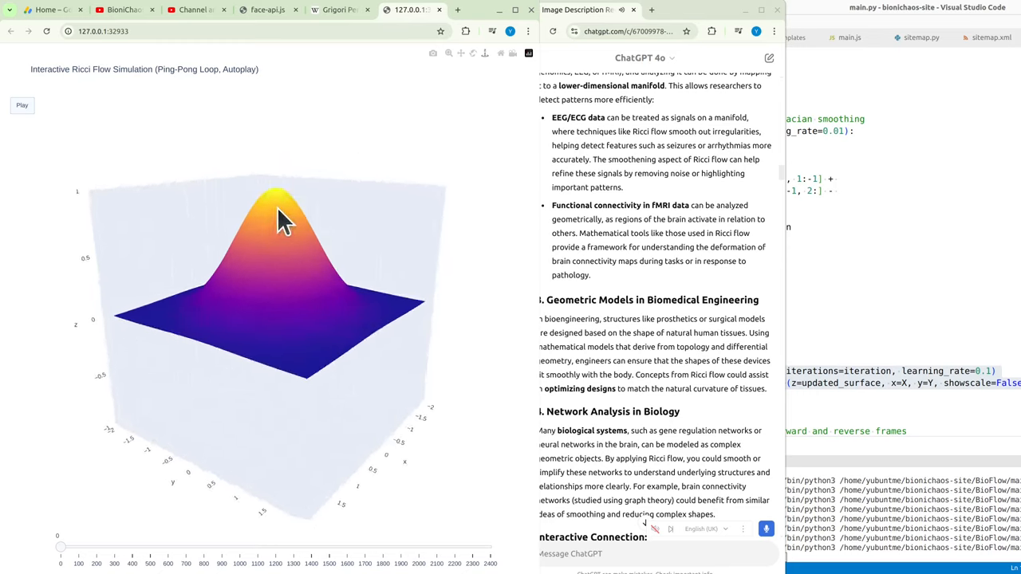
Tilt the surface to view it from above and bring the main.py editor back to the front
left_click_drag(279, 222, 236, 351)
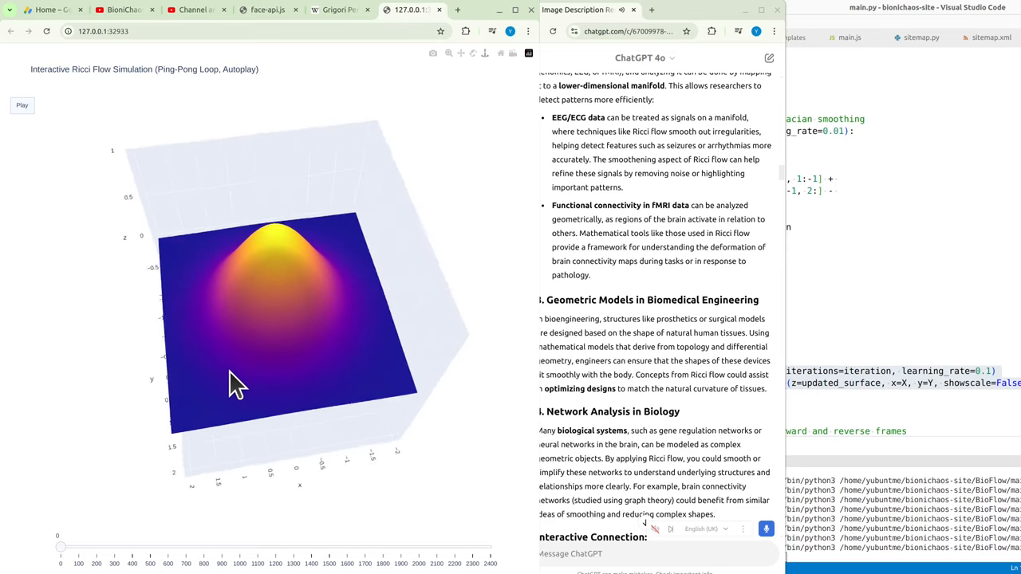
left_click(22, 106)
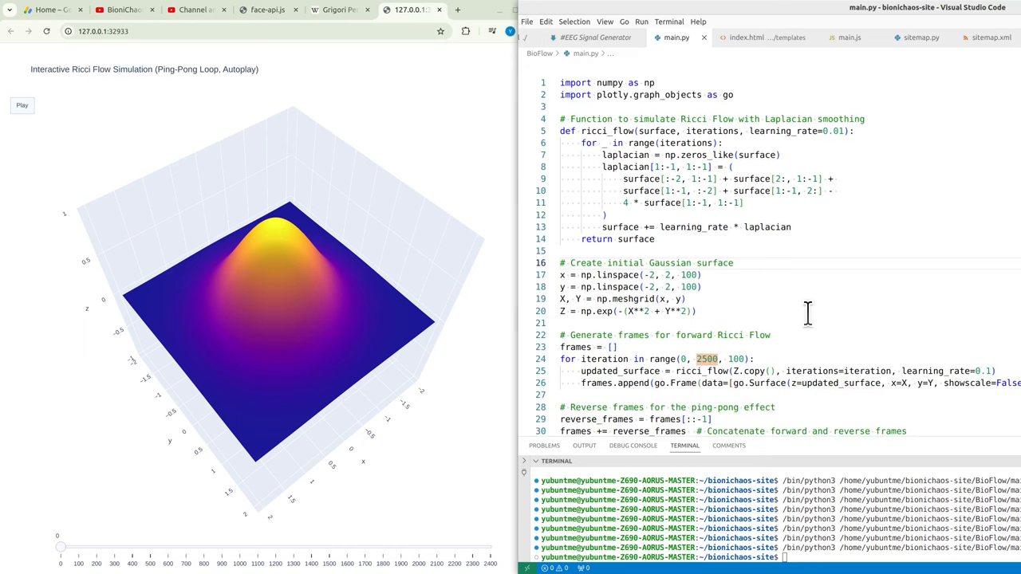
Scroll down through main.py toward the animation and plotting code
scroll("down", 3)
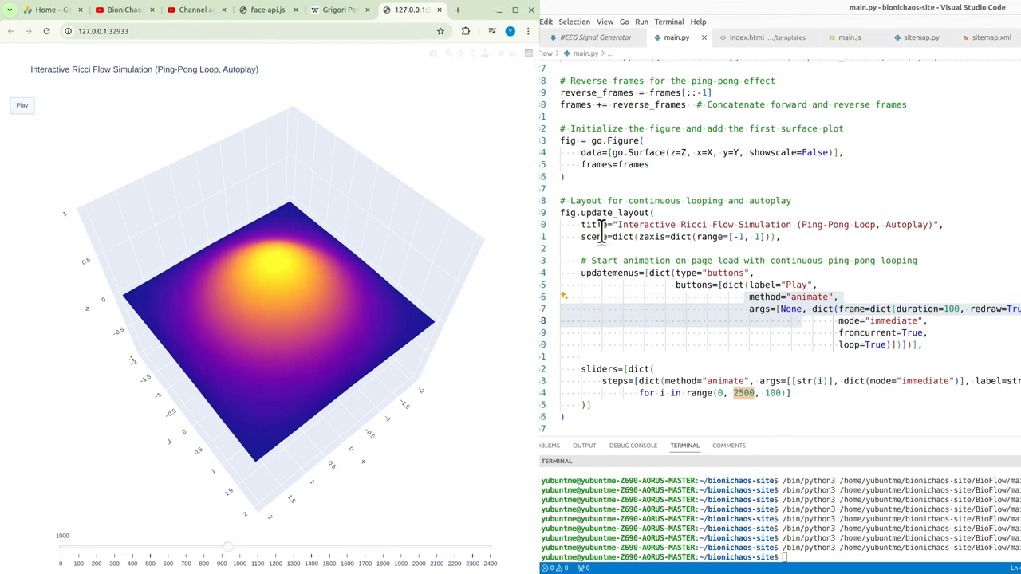
scroll("down", 3)
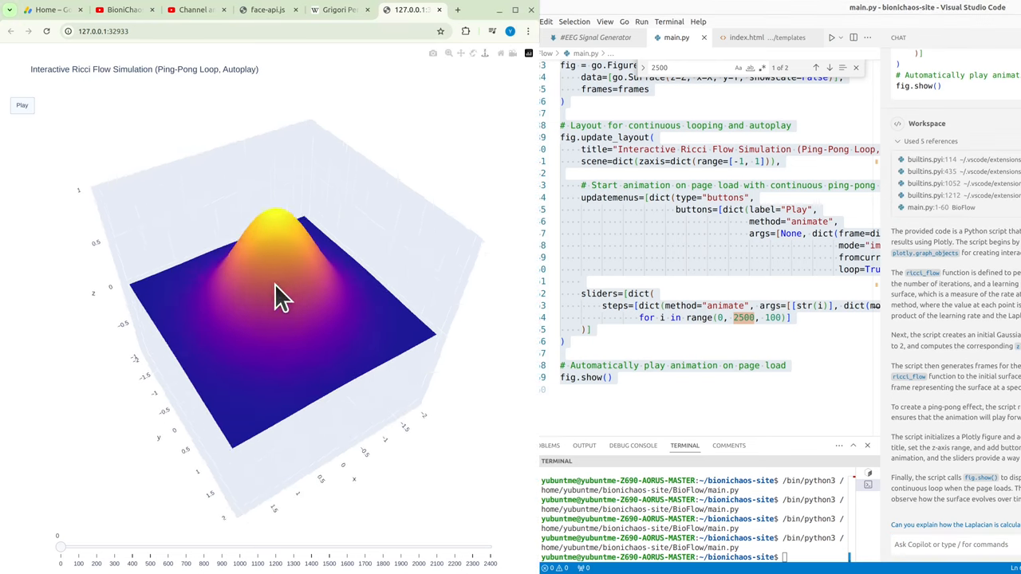
left_click_drag(275, 299, 367, 335)
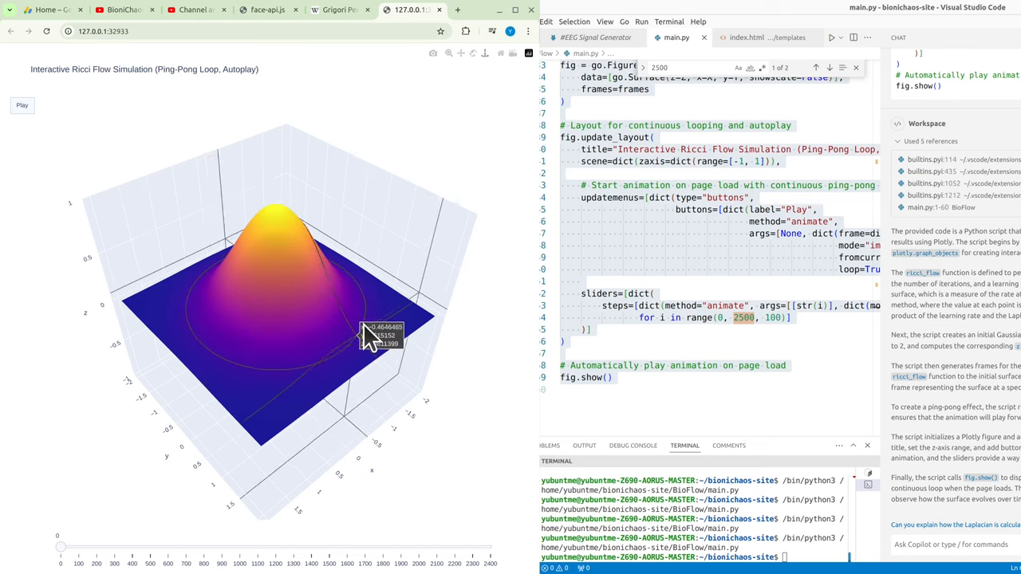
left_click_drag(366, 335, 259, 382)
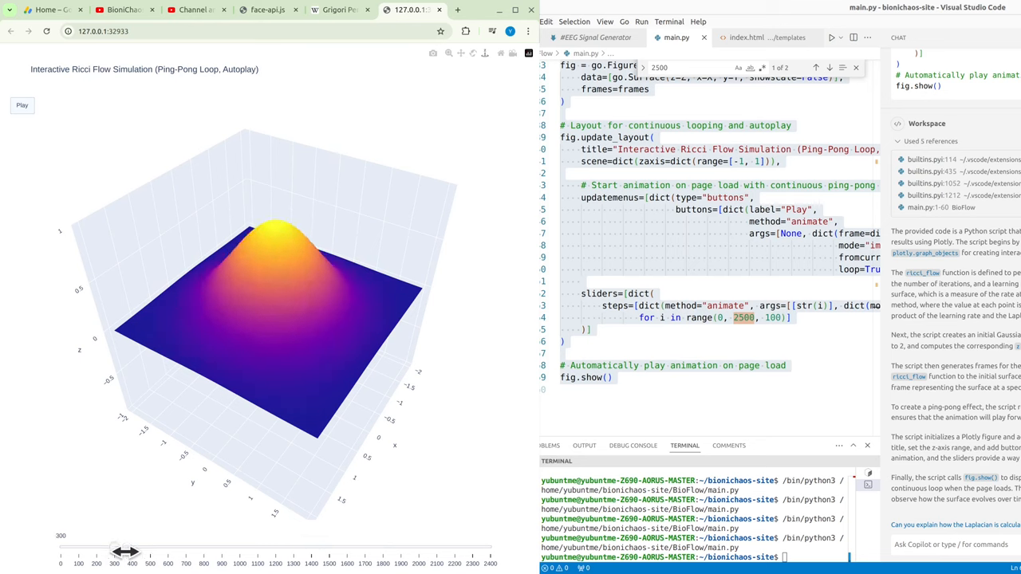
left_click_drag(124, 551, 278, 545)
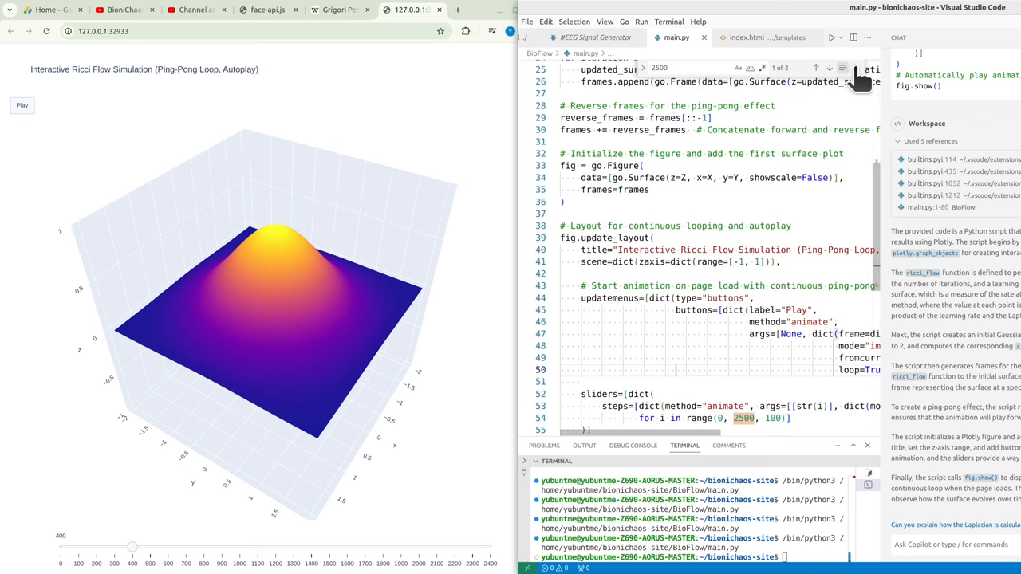
scroll("up", 3)
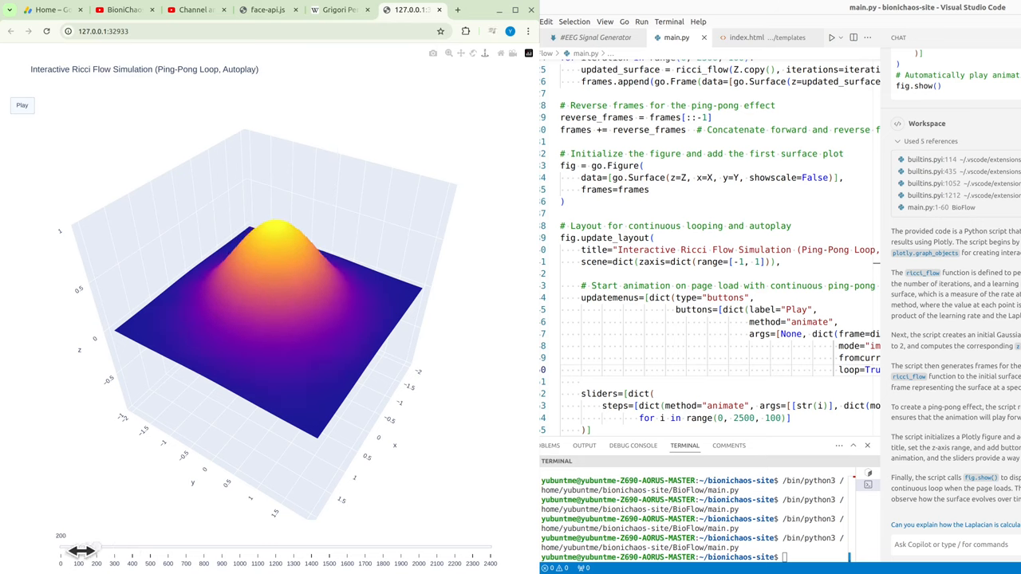
left_click_drag(82, 551, 188, 551)
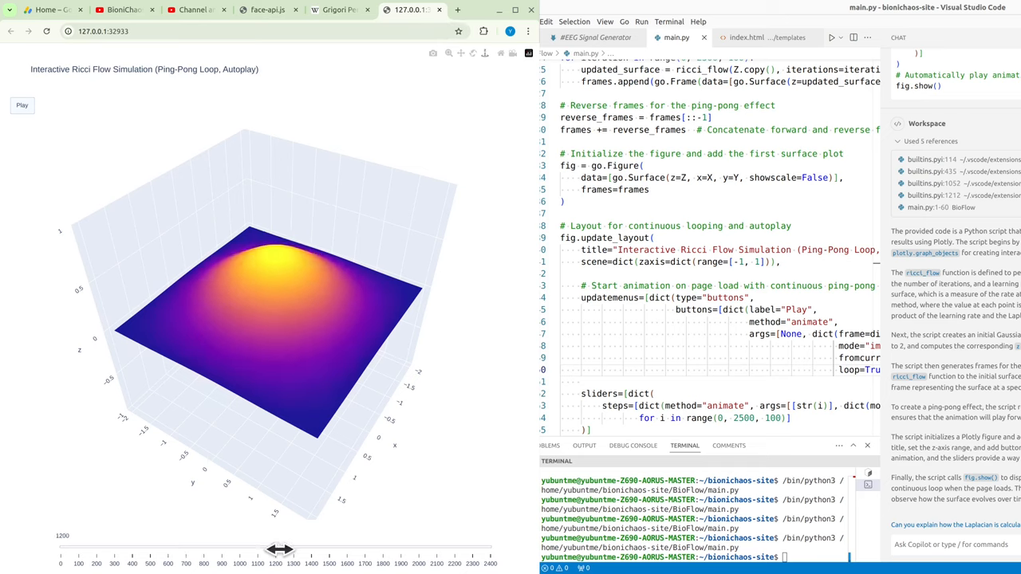
left_click_drag(279, 303, 256, 280)
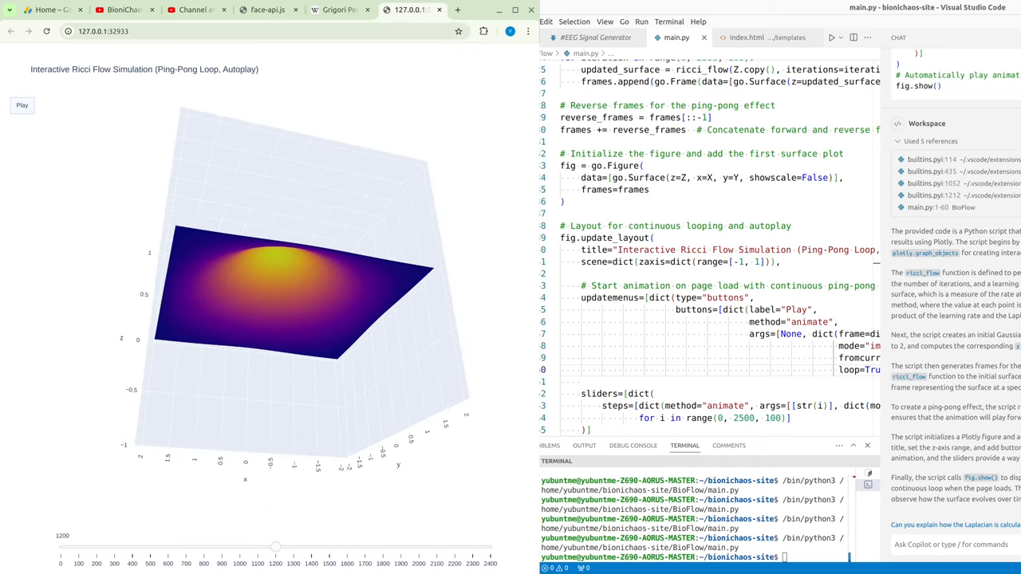